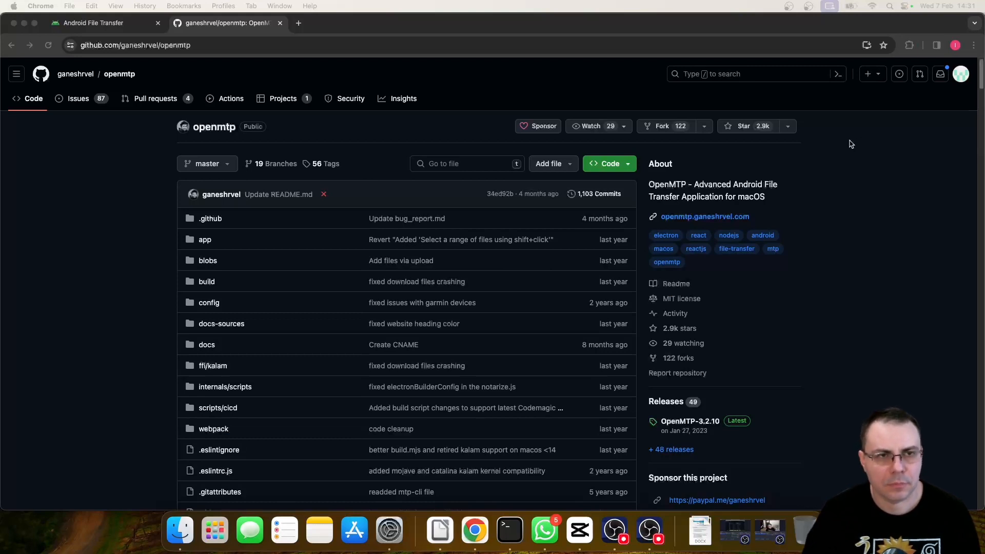
mouse_move(849, 140)
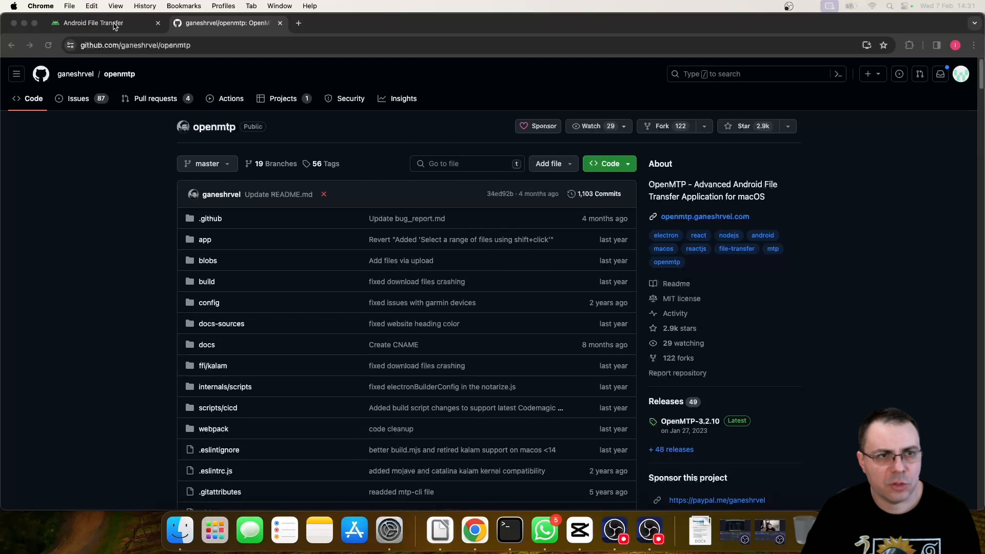
Step: Bring up the Android File Transfer download page for Mac in Chrome
left_click(92, 23)
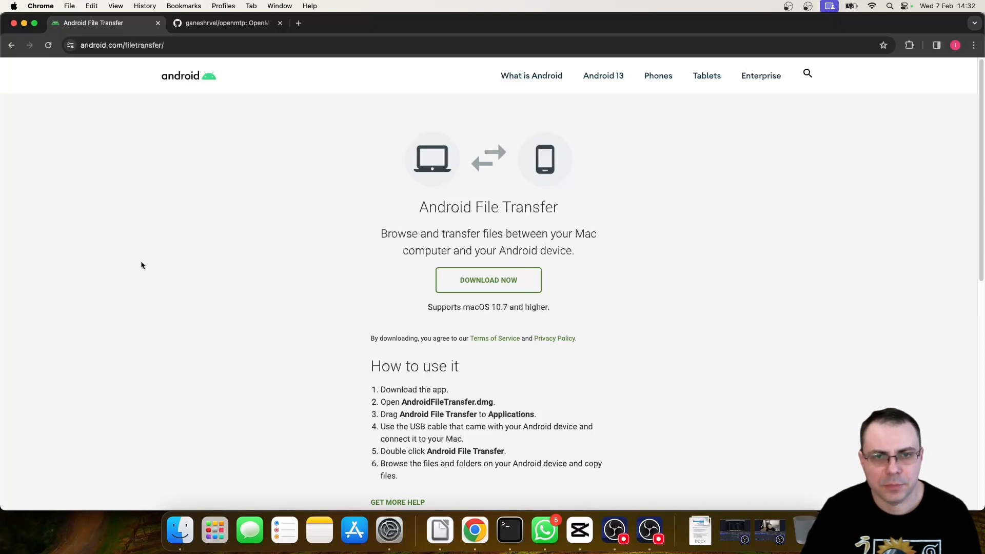
mouse_move(167, 23)
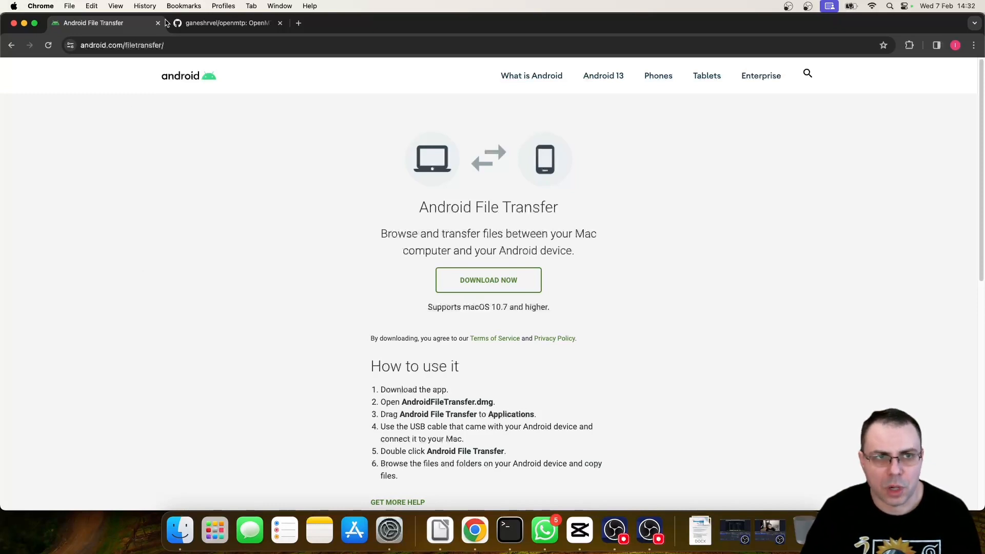
Step: Close the Android File Transfer tab so only the OpenMTP GitHub page remains
left_click(227, 22)
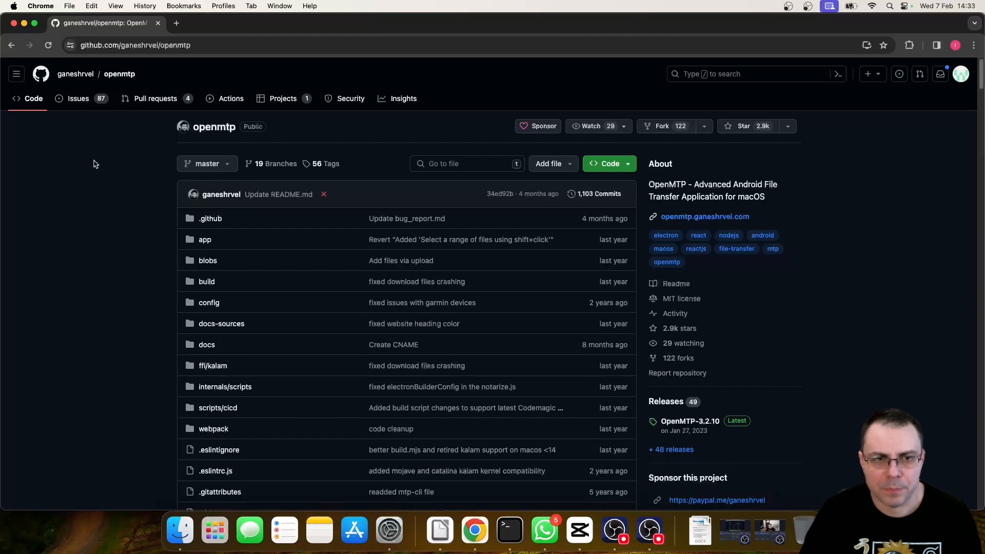
Step: Follow the README's Mac Apple Silicon download link to the OpenMTP 3.2.10 site
scroll("down", 3)
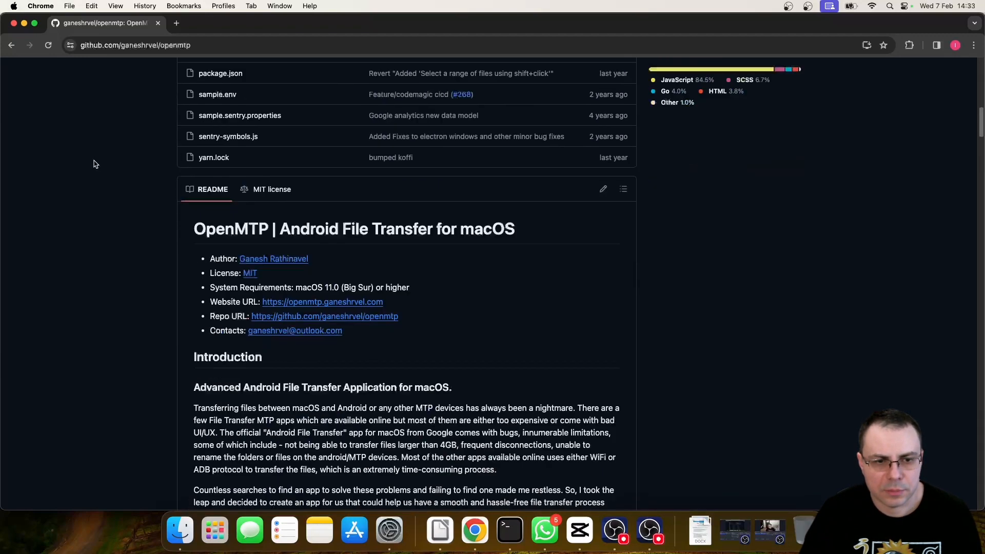
scroll("down", 3)
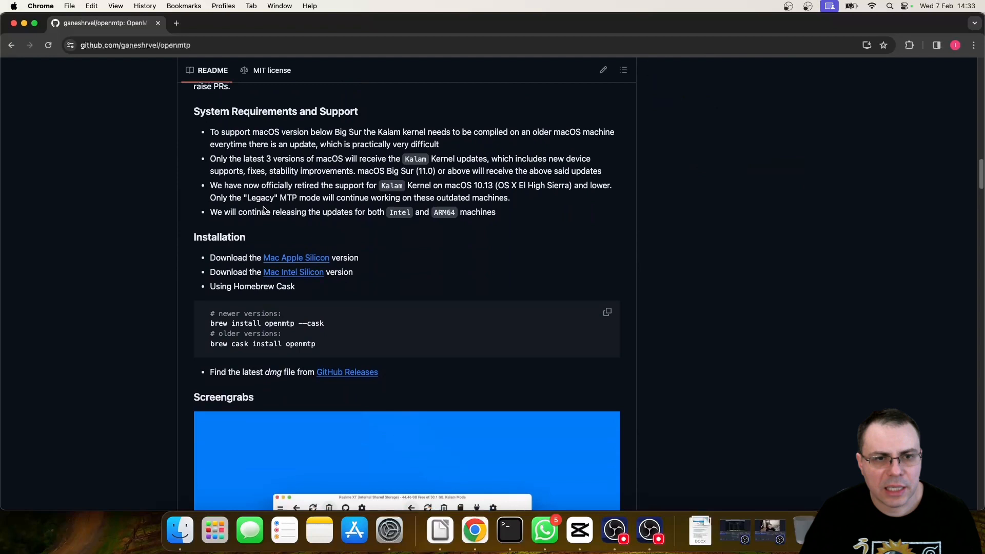
mouse_move(296, 257)
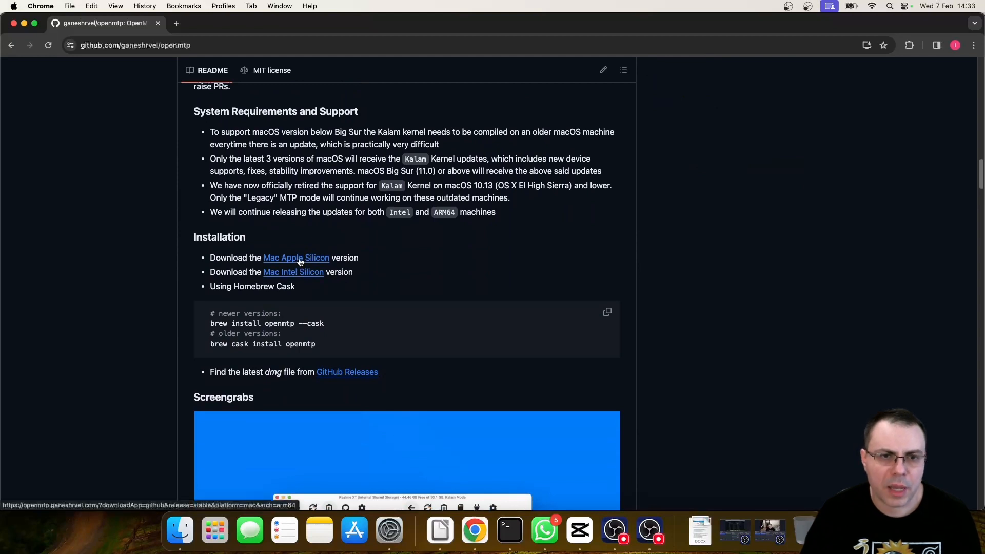
mouse_move(295, 257)
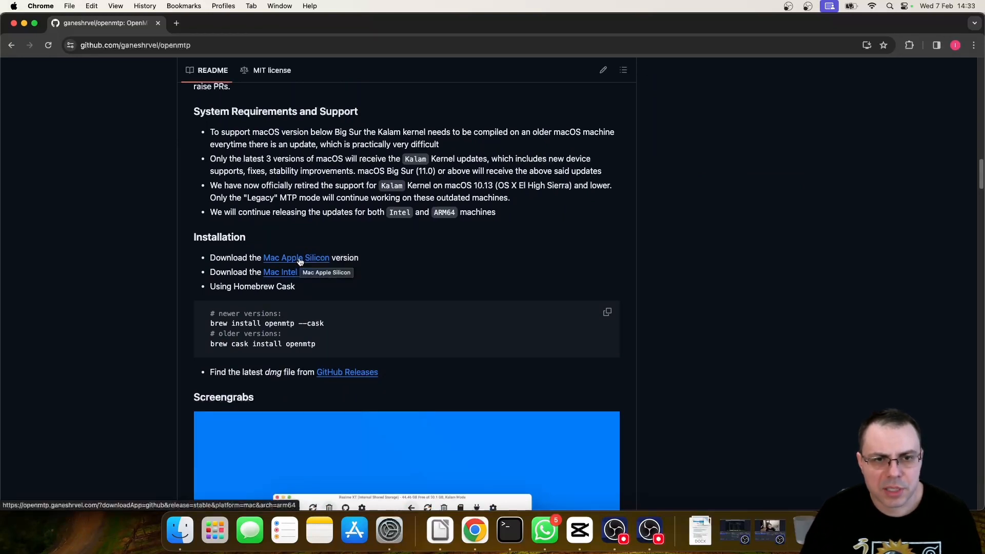
mouse_move(280, 272)
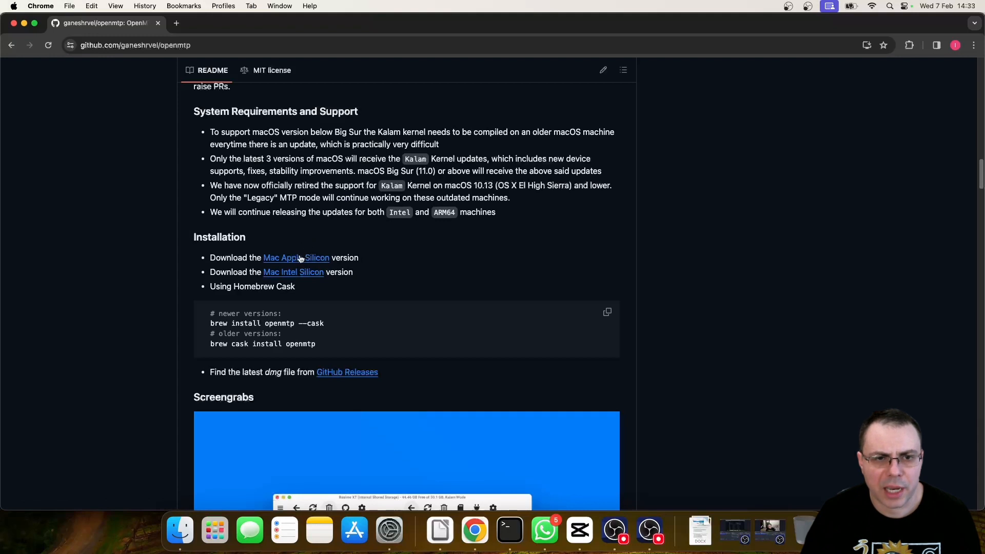
left_click(296, 257)
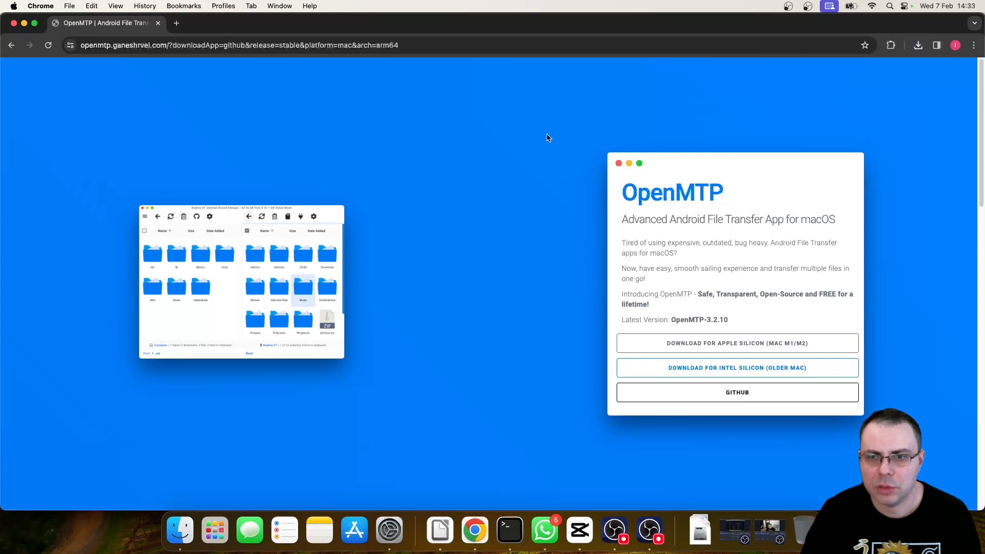
Step: Open the OpenMTP disk image and drag the app into Applications
left_click(918, 45)
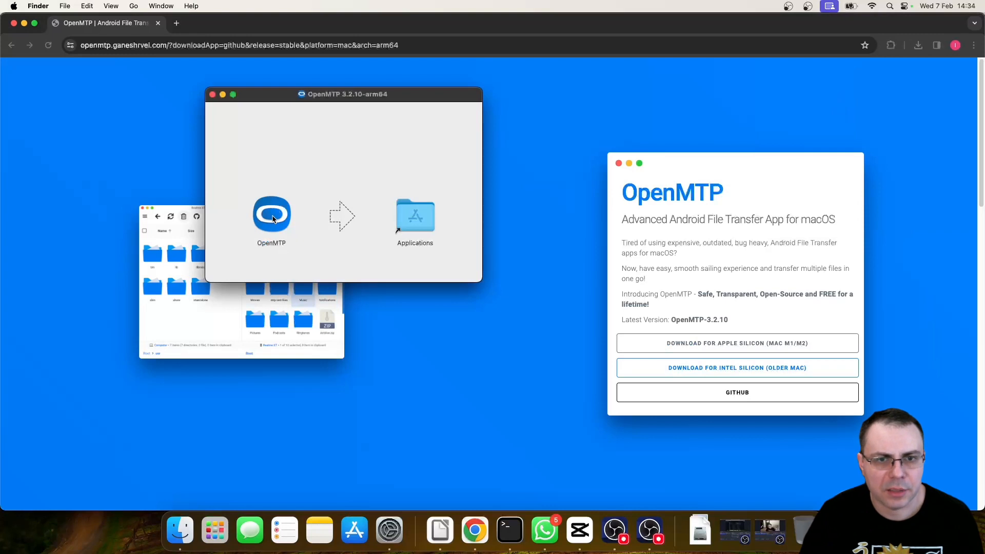
left_click_drag(271, 213, 415, 217)
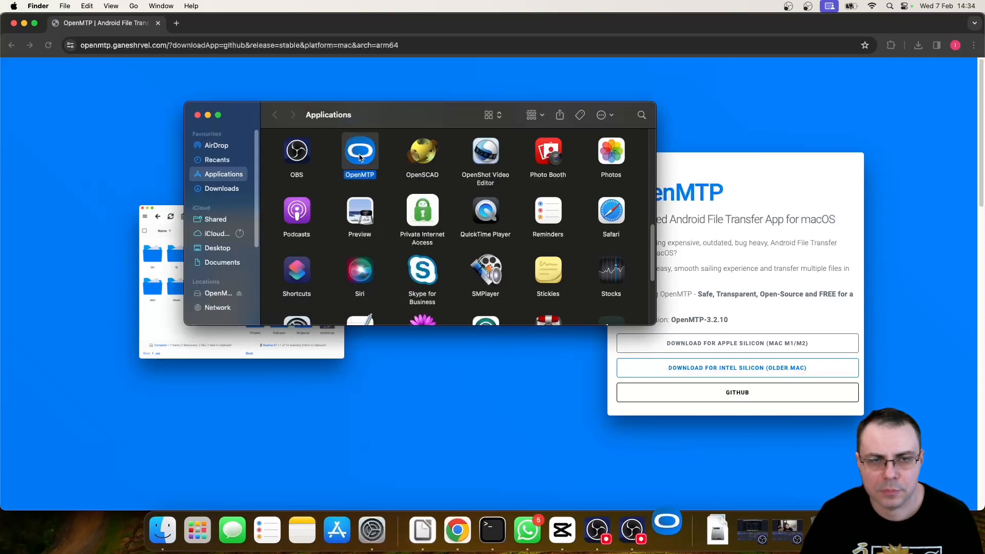
Step: Launch OpenMTP from Applications and approve the downloaded-app security warning
double_click(359, 151)
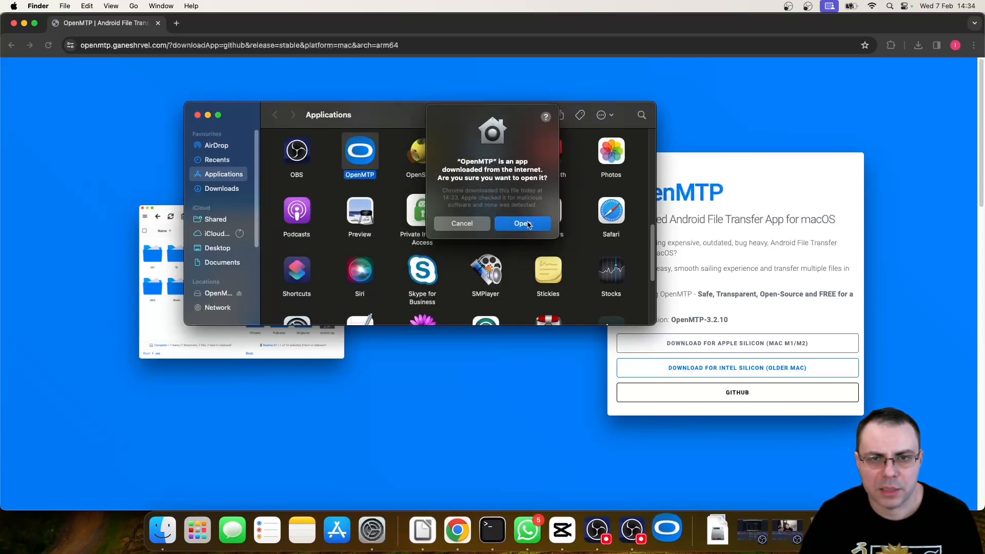
left_click(521, 224)
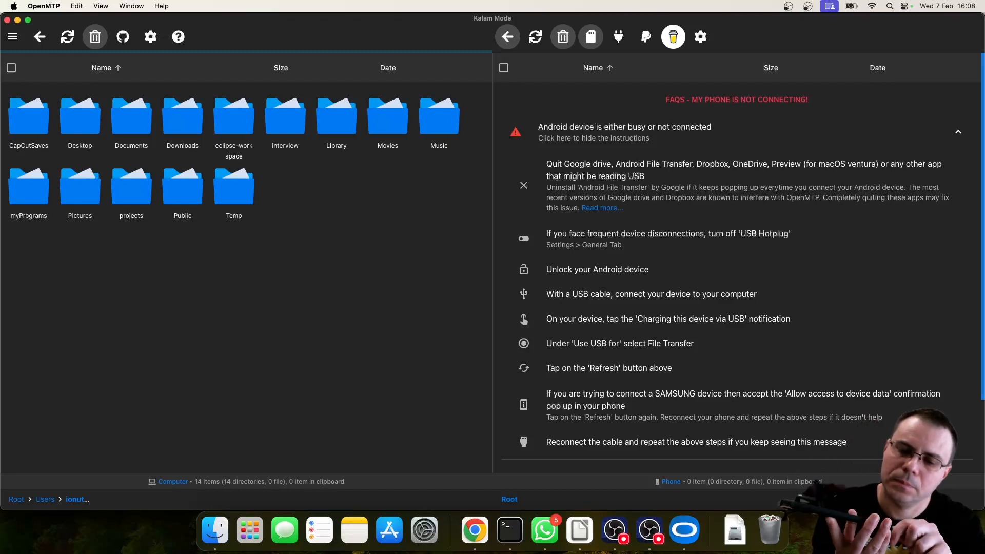
mouse_move(535, 37)
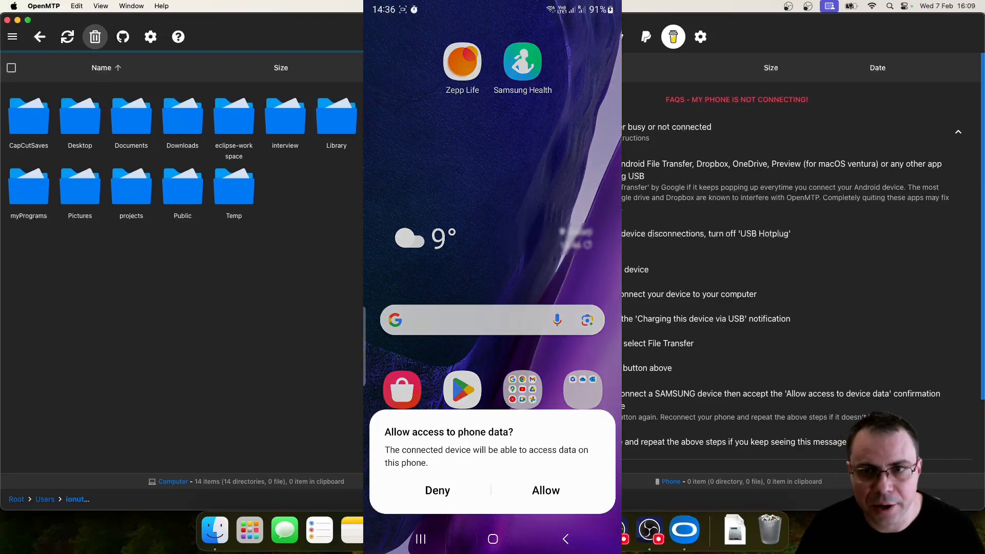
Step: Refresh the phone pane to list the Samsung SM-N986B's internal storage folders
left_click(534, 36)
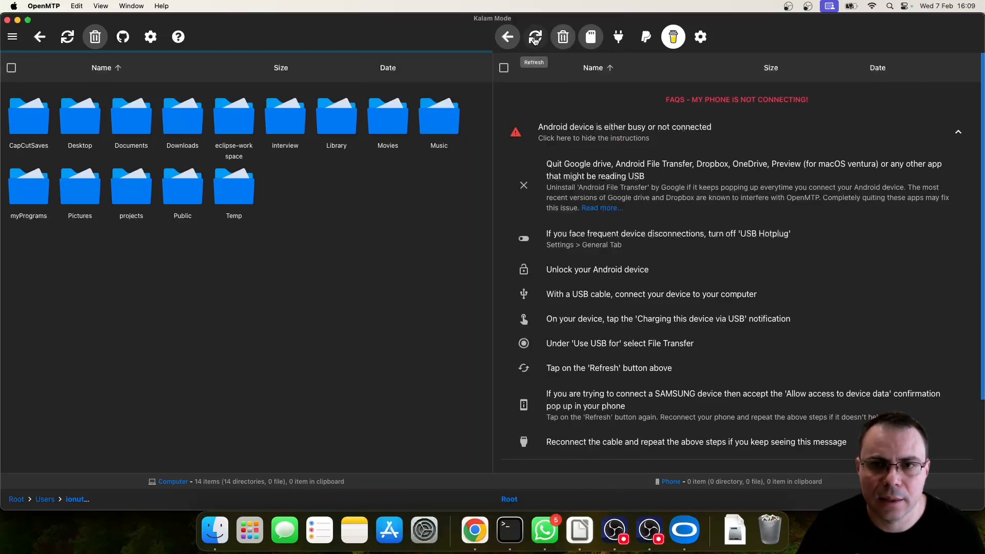
left_click(535, 36)
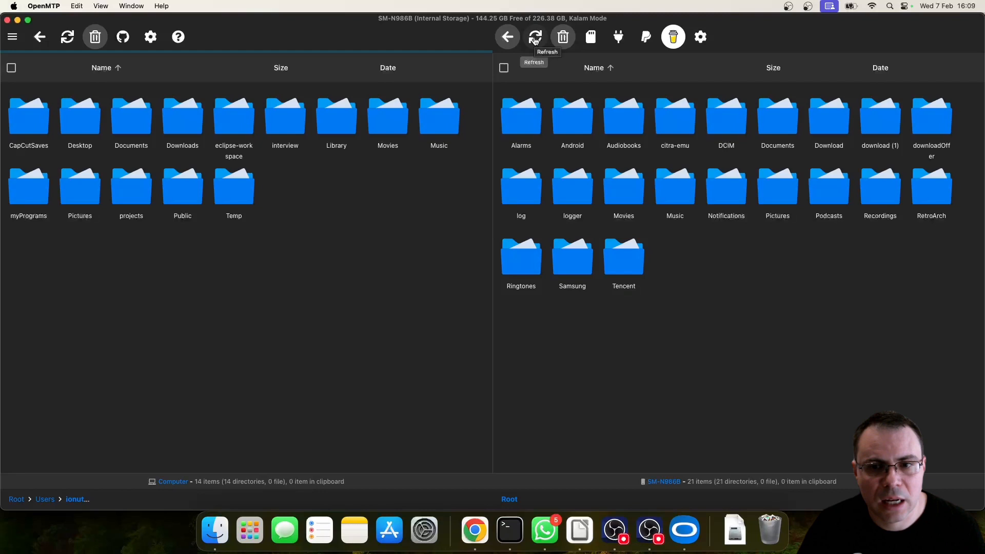